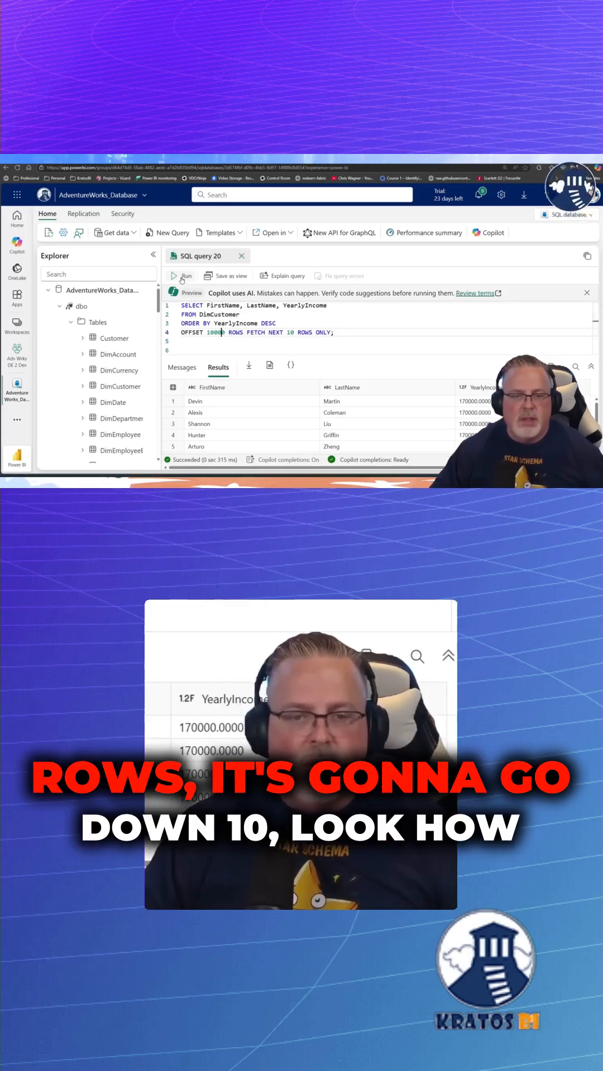
Run the DimCustomer income query with OFFSET 10000 ROWS, returning 10 customers earning 70000.
left_click(182, 275)
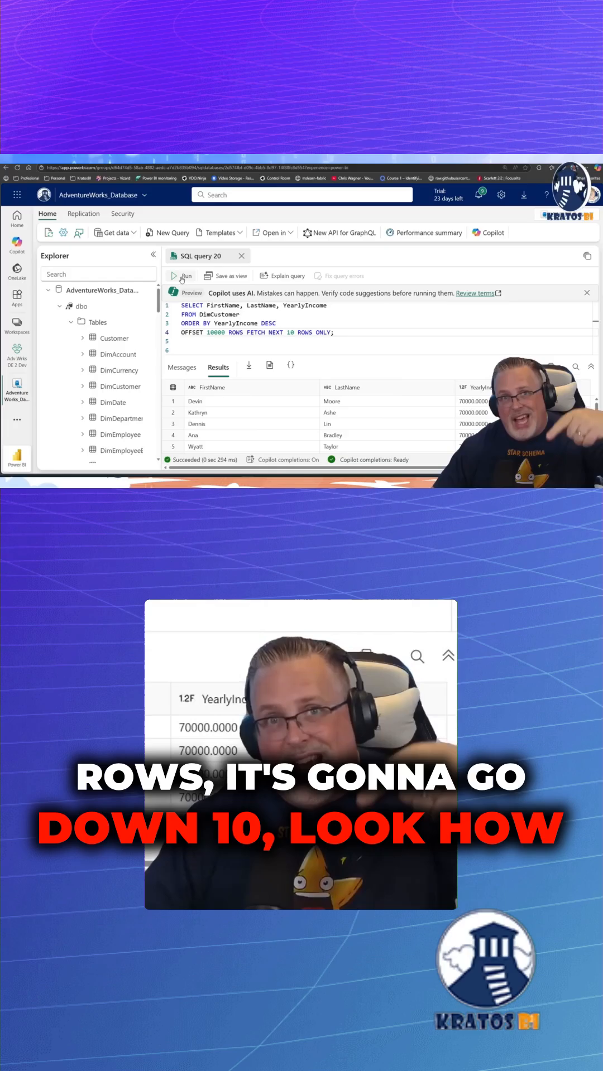